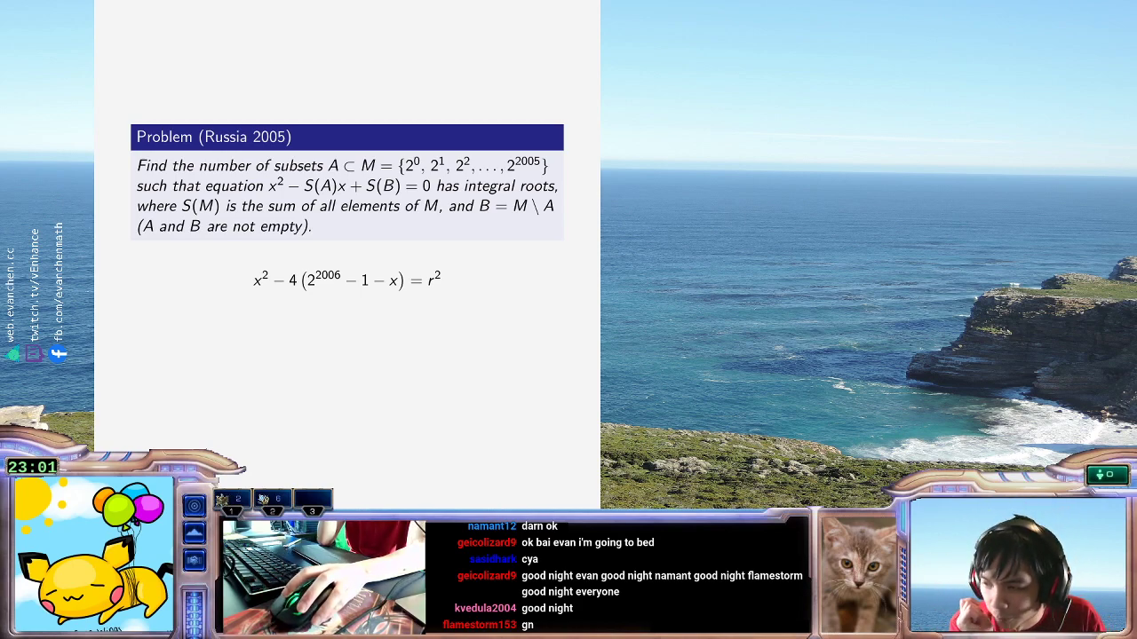
- Select the equation line to rewrite it in s, expanding to (s−2)^2 − r^2 = 2^2008
{"action": "left_click_drag", "start_coordinate": [320, 281], "coordinate": [391, 281]}
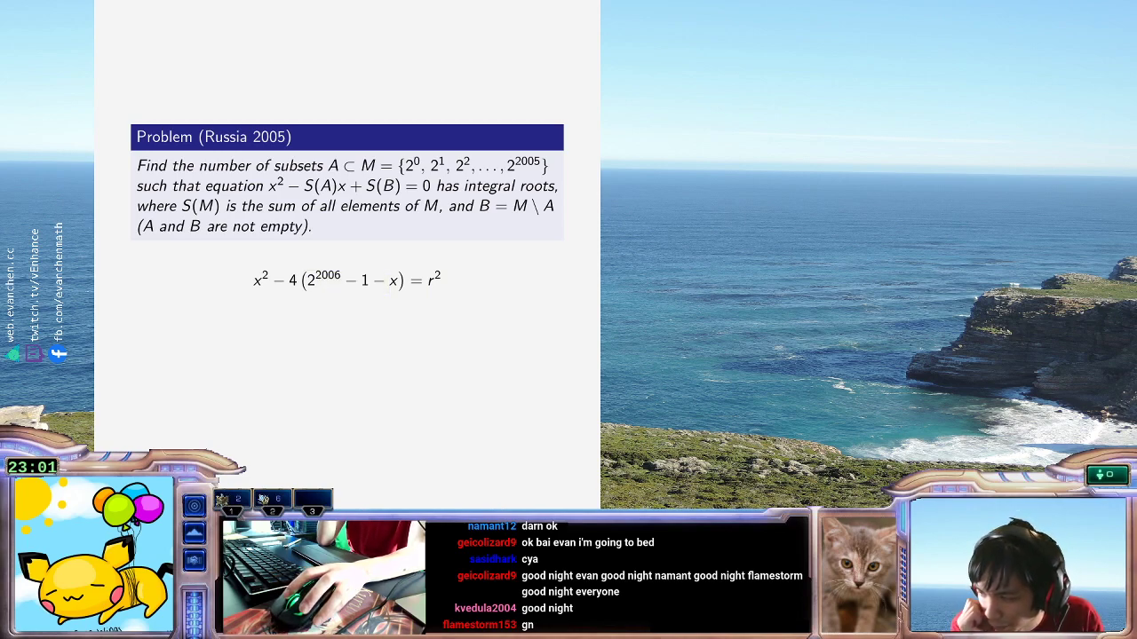
{"action": "left_click_drag", "start_coordinate": [304, 281], "coordinate": [400, 281]}
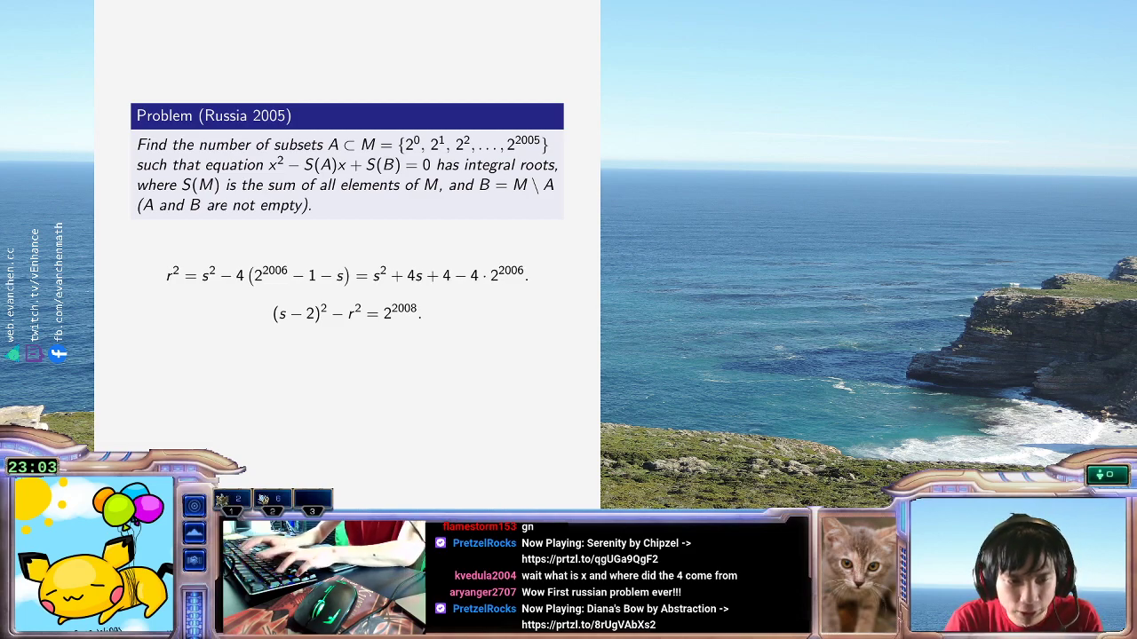
- Add "Let s = S(A)." above the derivation and highlight s^2 − 4(2^2006 − 1 − s)
{"action": "type", "text": "Let s = S(A)."}
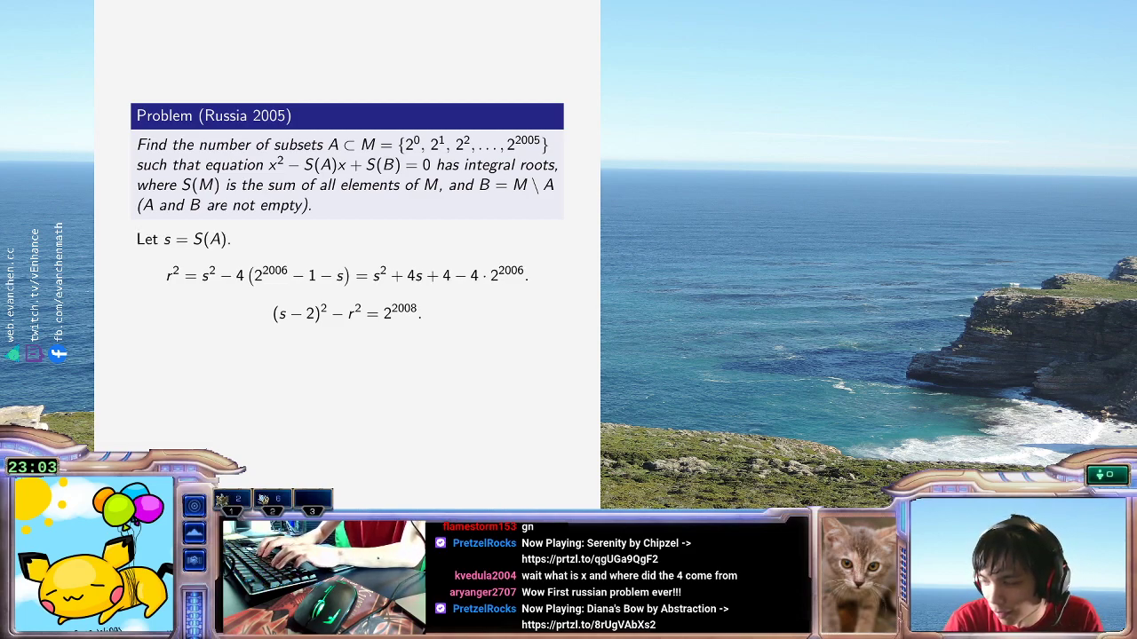
{"action": "left_click_drag", "start_coordinate": [203, 276], "coordinate": [348, 275]}
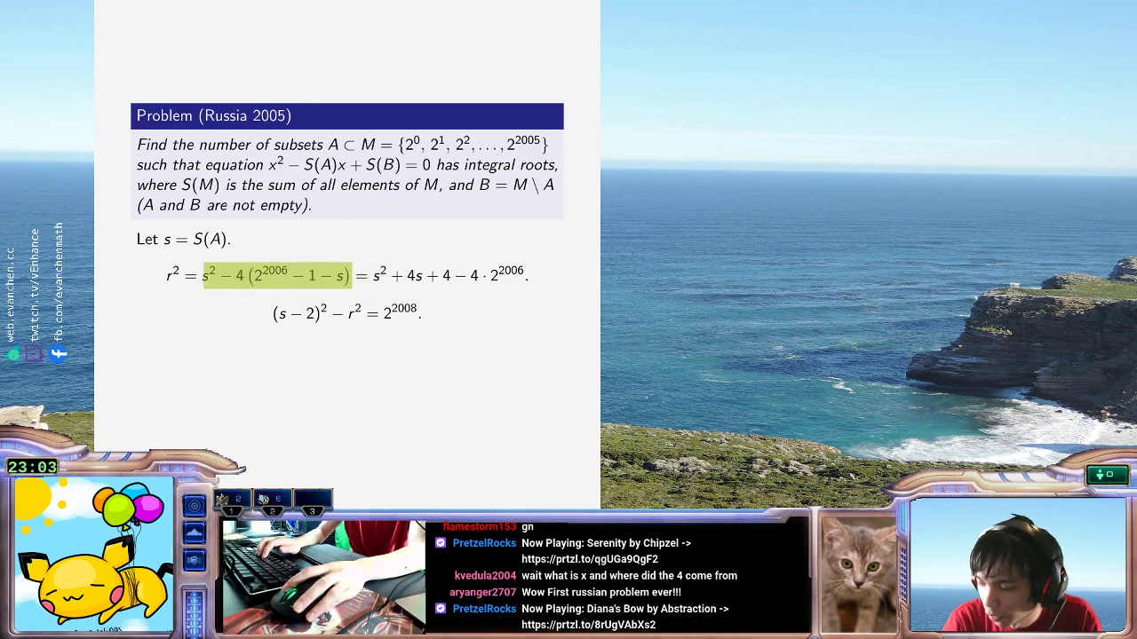